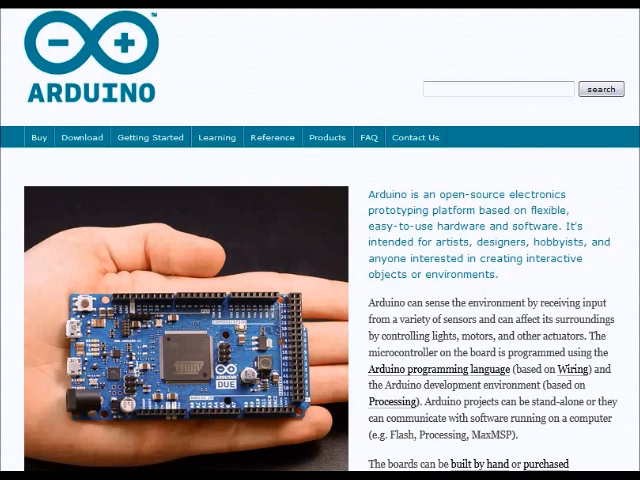
mouse_move(82, 137)
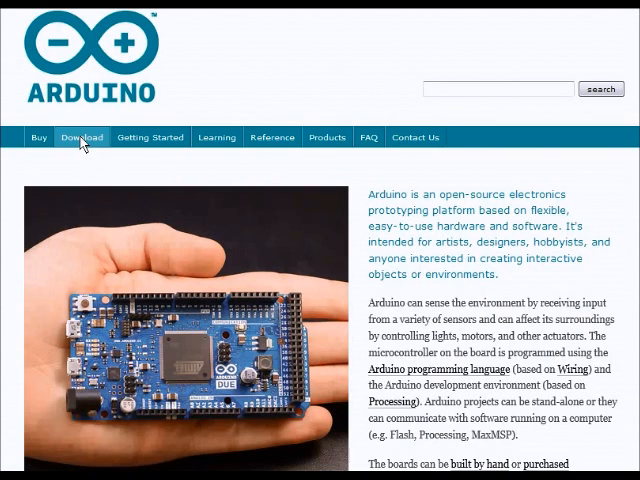
- Download the Arduino 1.0.4 Windows zip from arduino.cc and save it to disk
click(80, 137)
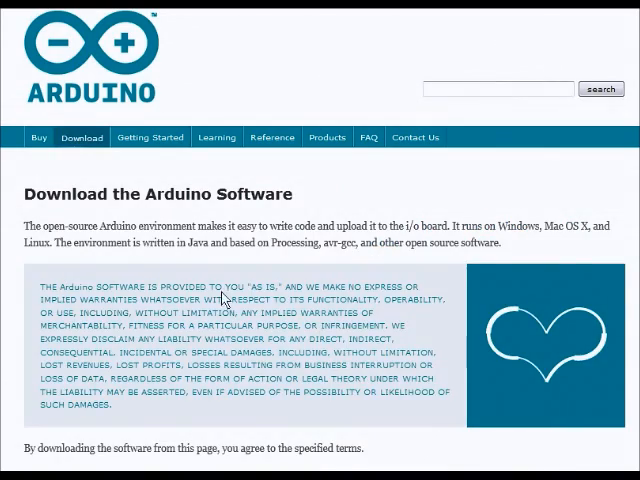
scroll(down, 3)
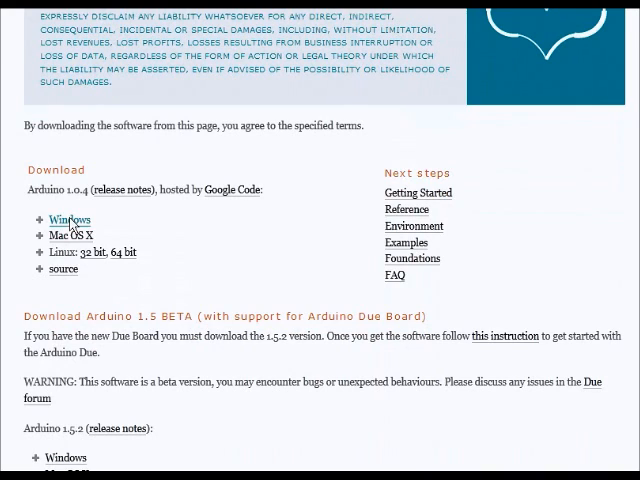
mouse_move(68, 269)
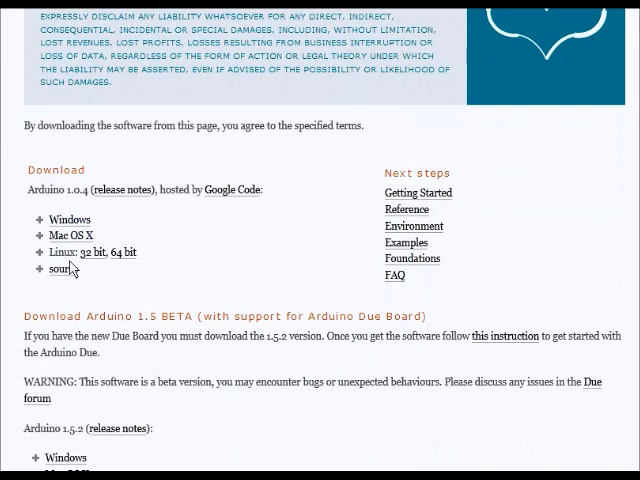
click(69, 219)
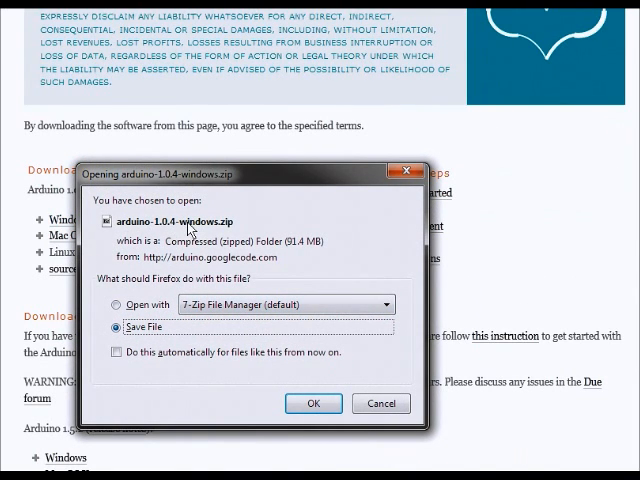
click(313, 403)
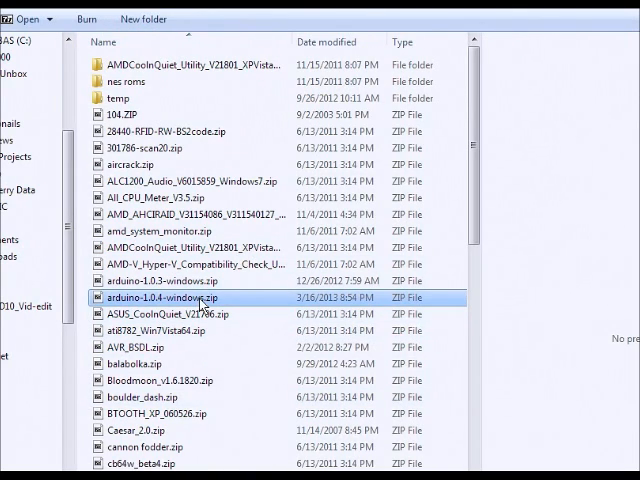
- Extract the Arduino 1.0.4 zip with 7-Zip into C:\Data\Downloads\ZIP\
double_click(170, 297)
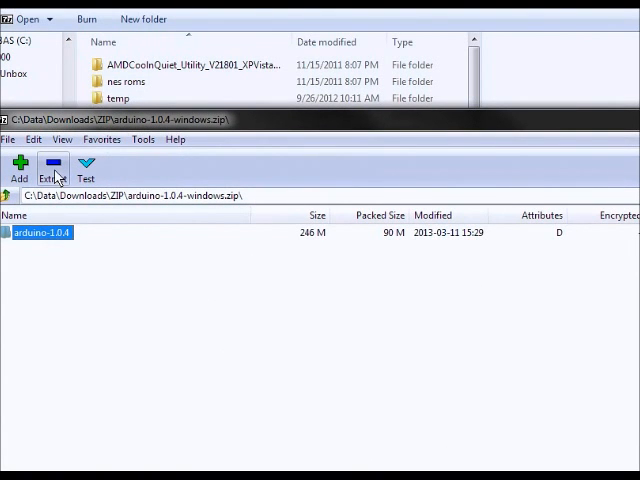
click(51, 165)
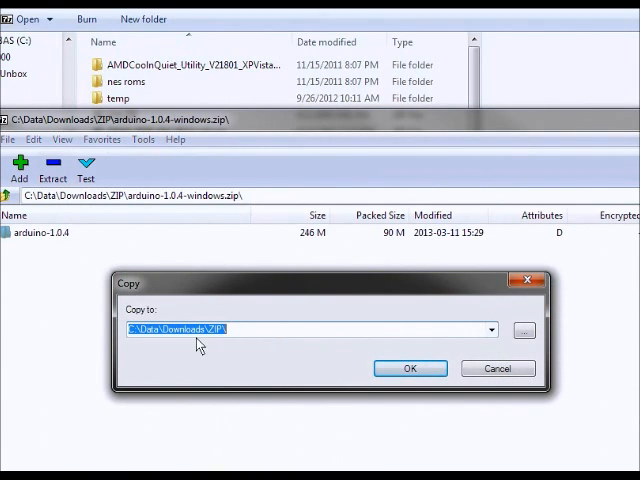
mouse_move(278, 352)
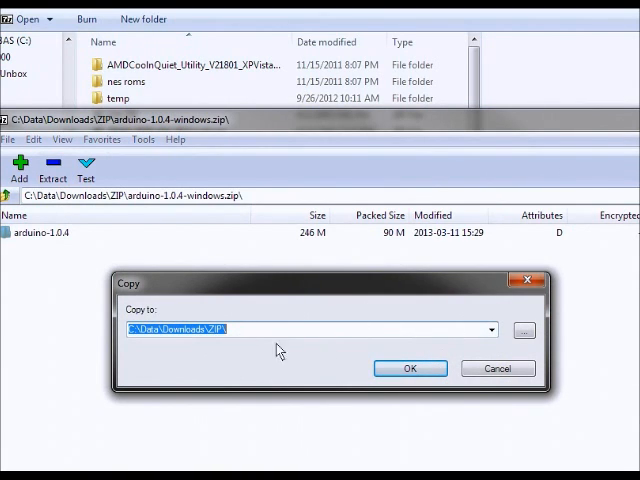
click(409, 368)
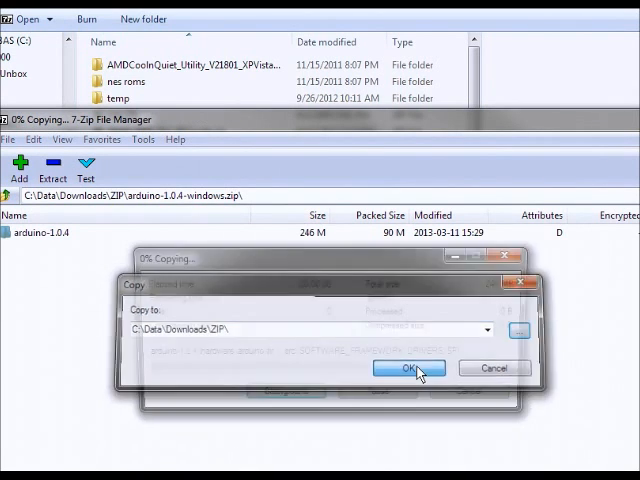
click(407, 368)
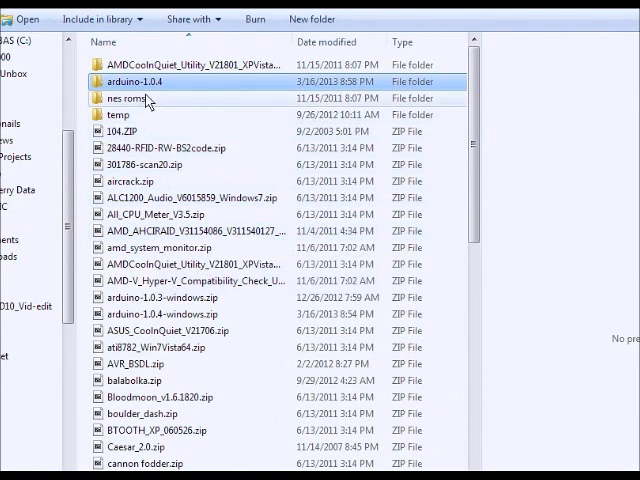
- Open the extracted arduino-1.0.4 folder and launch arduino.exe
double_click(135, 81)
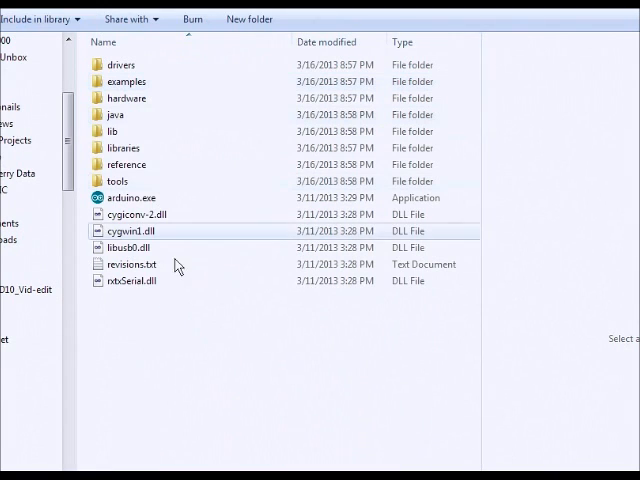
click(135, 197)
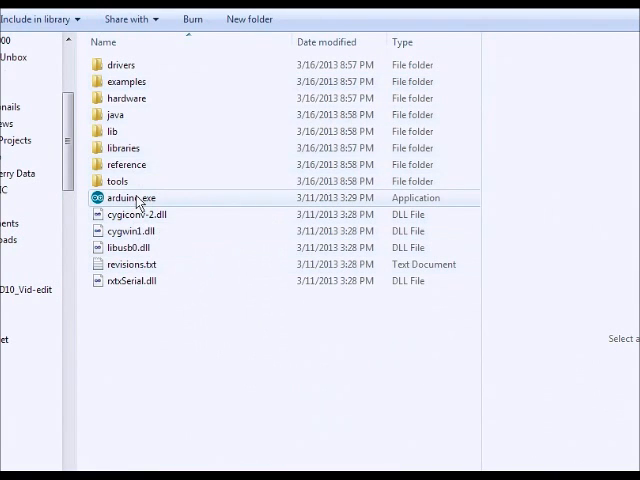
double_click(125, 198)
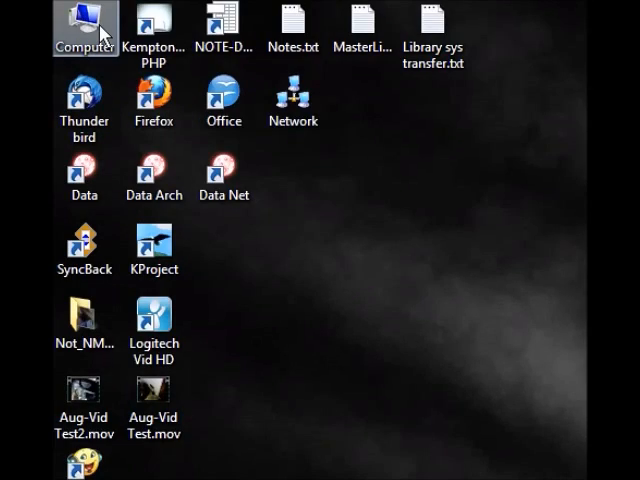
- Open Device Manager via Computer's Properties to see the Unknown device
right_click(84, 28)
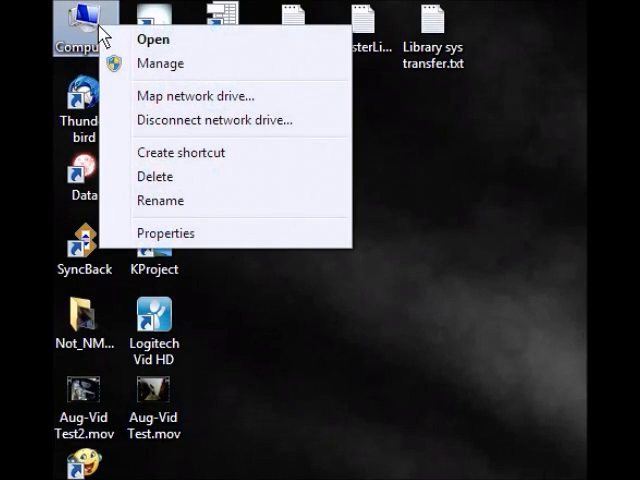
click(166, 233)
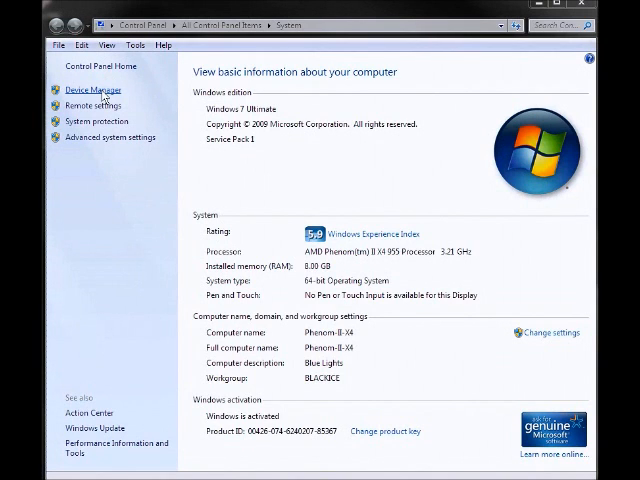
click(93, 90)
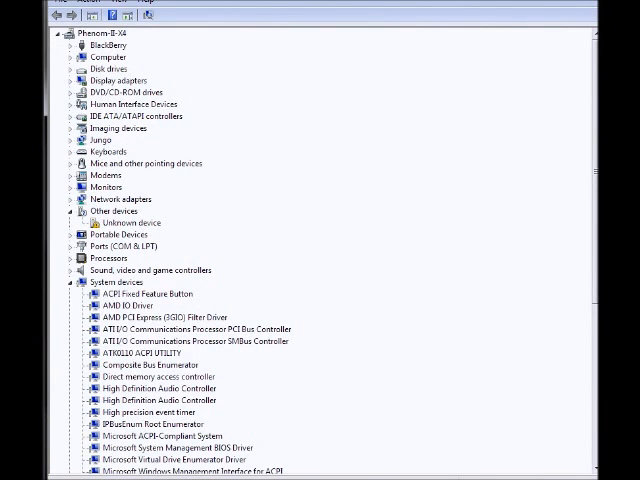
mouse_move(220, 343)
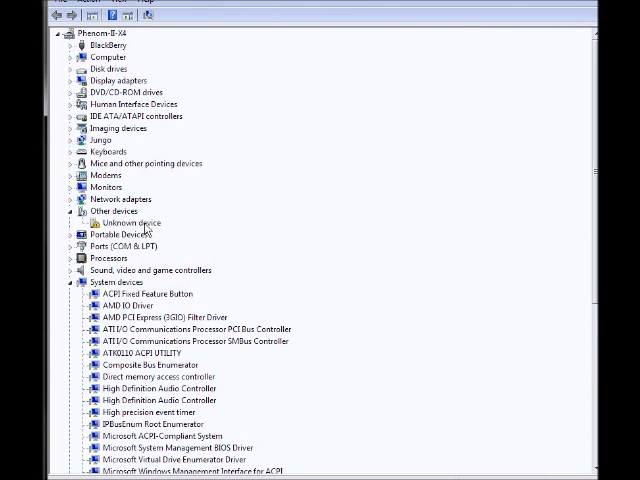
- Start updating the Unknown device's driver, choosing to browse the computer manually
right_click(120, 223)
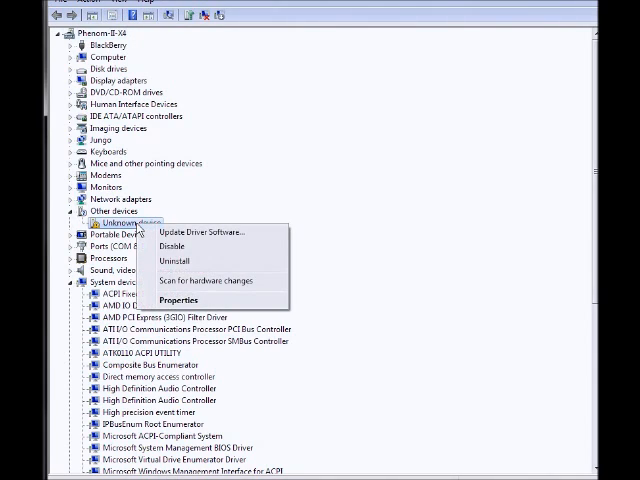
mouse_move(178, 300)
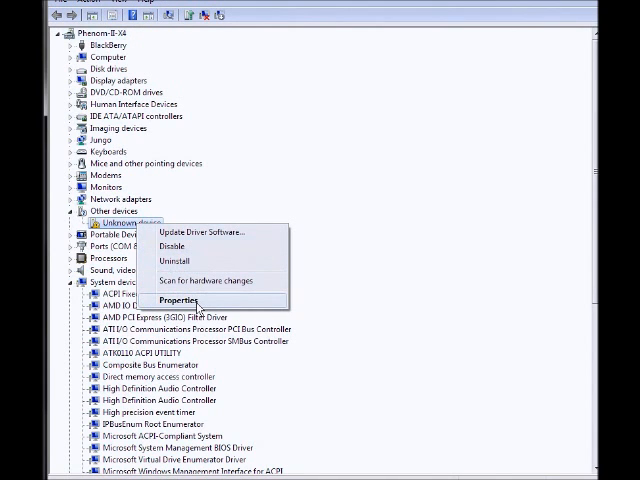
click(180, 299)
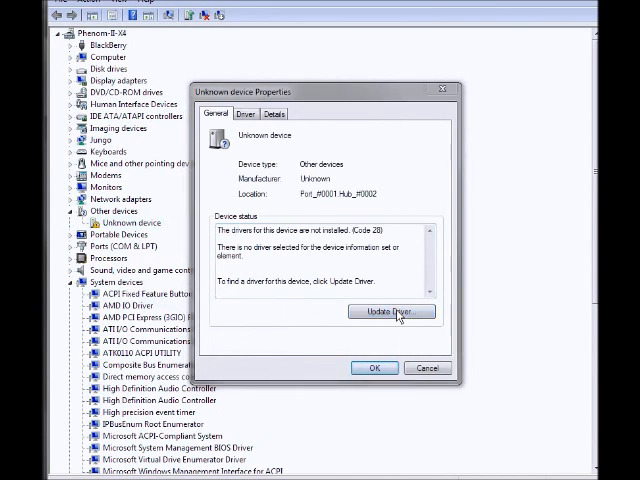
click(391, 311)
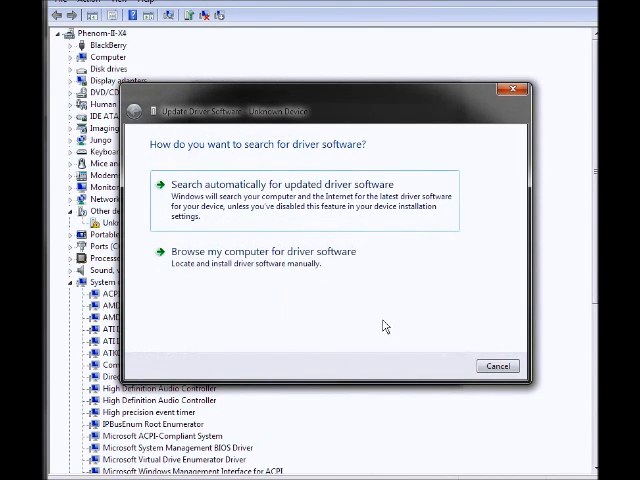
mouse_move(258, 257)
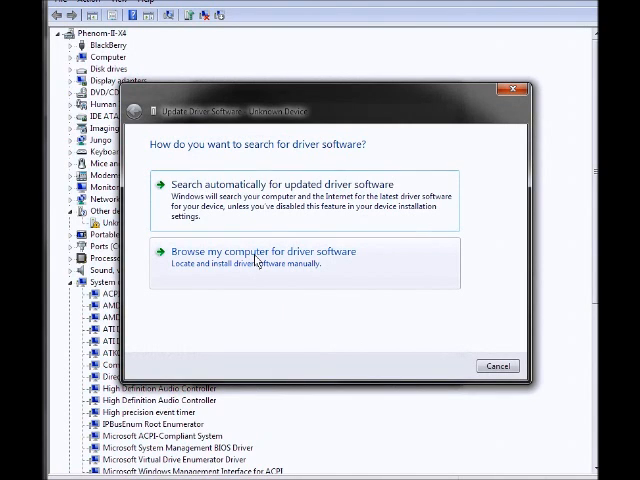
click(260, 251)
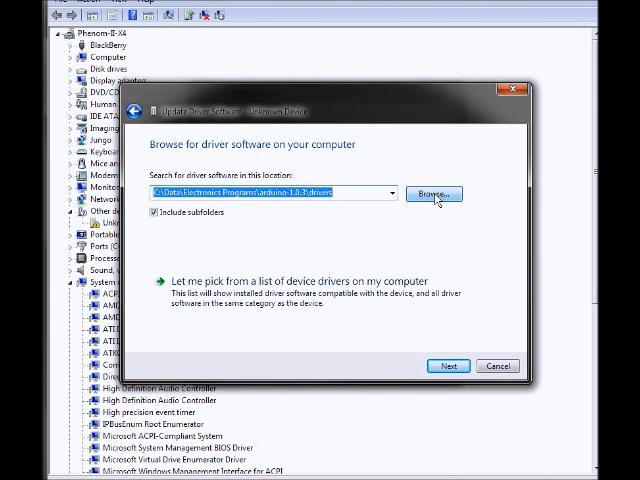
- Point the driver search at Downloads\ZIP\arduino-1.0.4\drivers and start the search
click(434, 194)
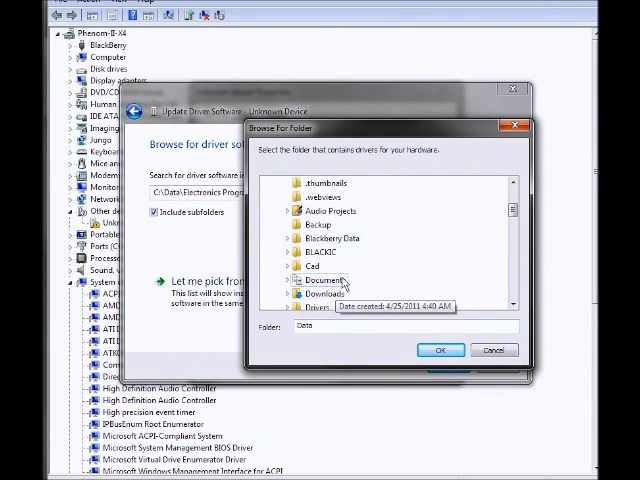
scroll(down, 3)
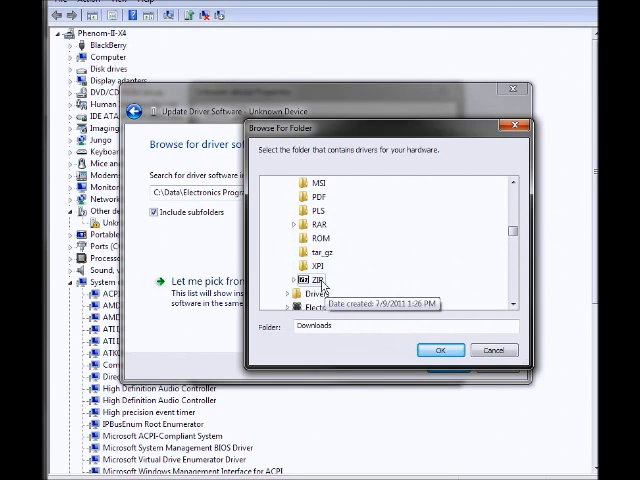
click(308, 271)
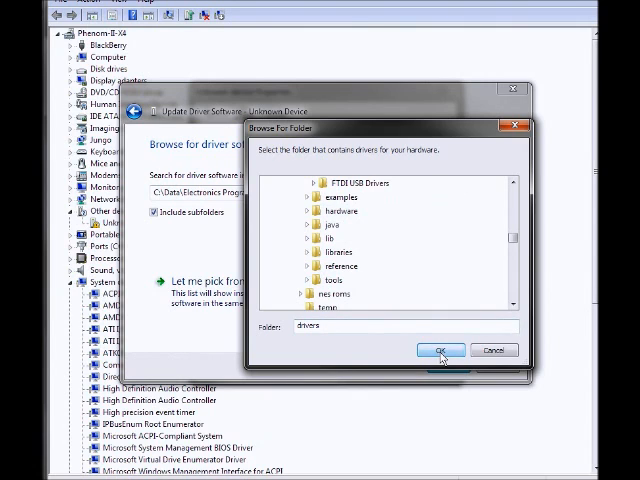
click(441, 350)
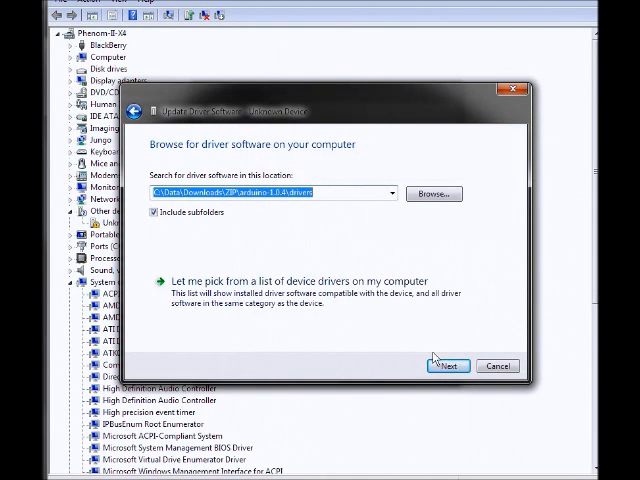
click(448, 365)
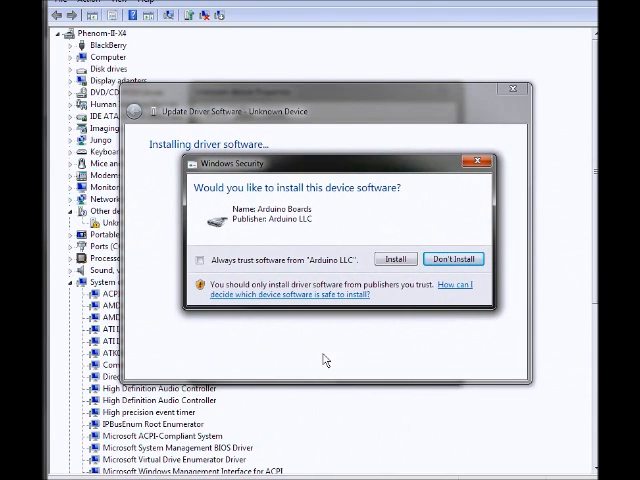
mouse_move(207, 187)
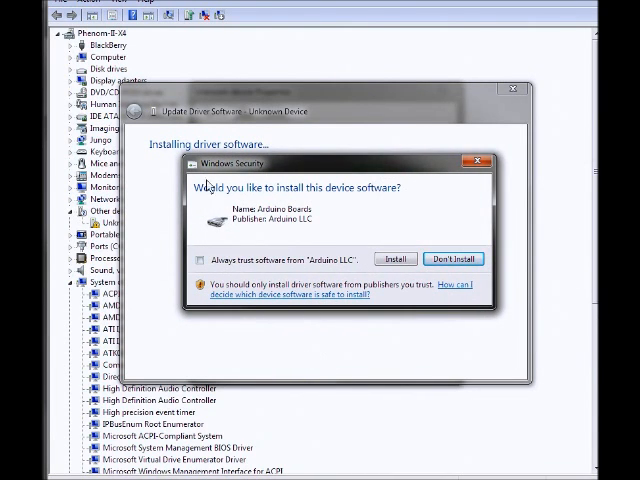
mouse_move(226, 252)
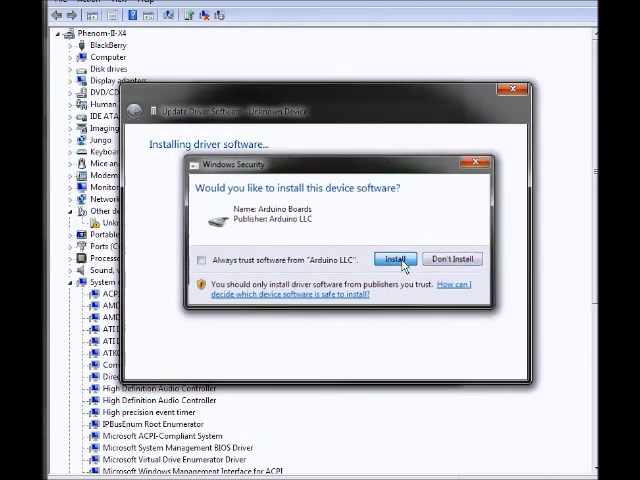
- Approve installing Arduino LLC's Arduino Boards driver, completing the Mega 2560 install
click(399, 259)
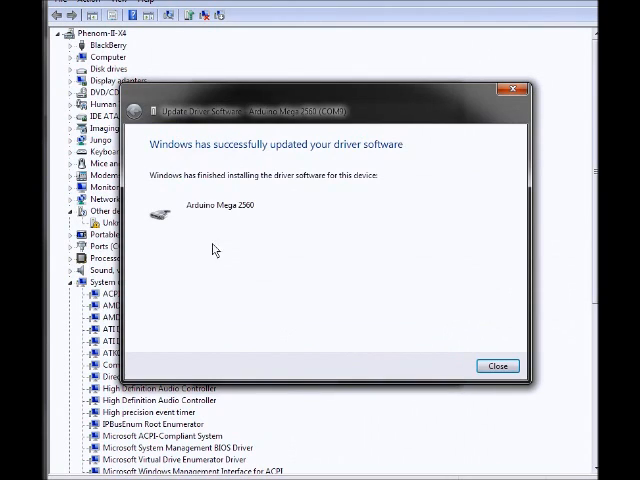